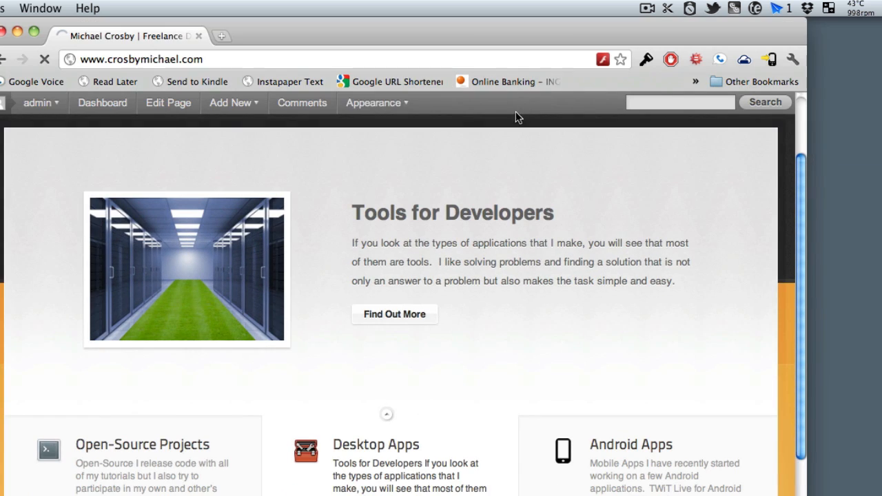
- Scroll down the crosbymichael.com home page to the passwordless ssh keys post
scroll("down", 3)
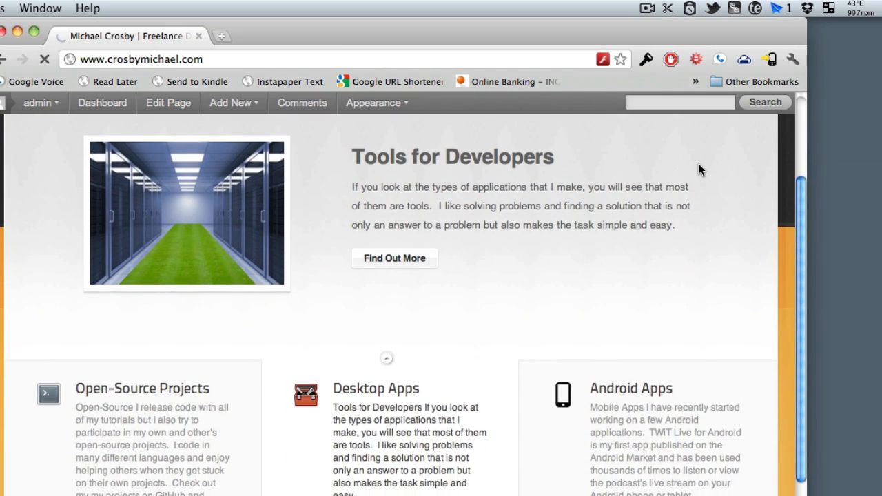
scroll("down", 3)
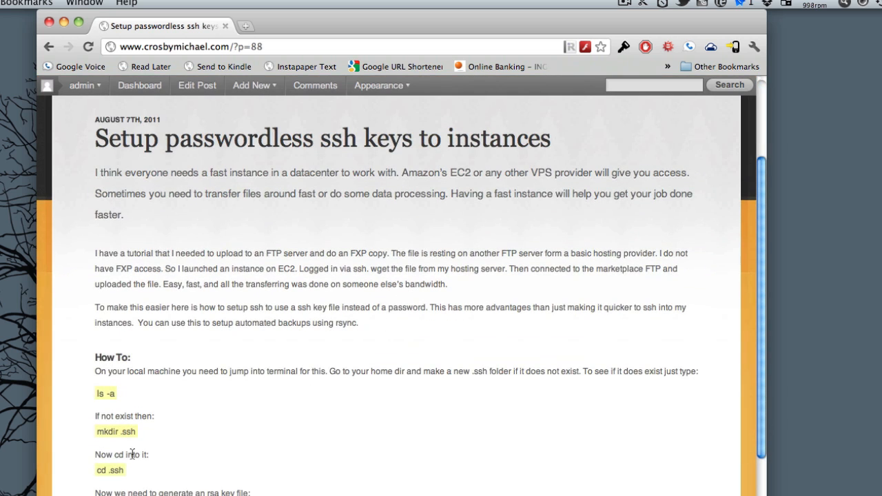
scroll("down", 3)
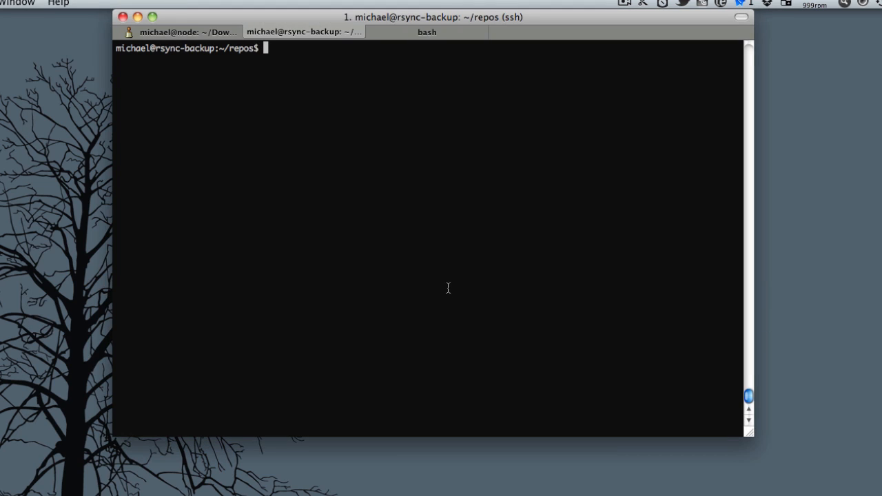
- List the server's repos folder, then make the httpassistant.git directory with mkdir
type("ls")
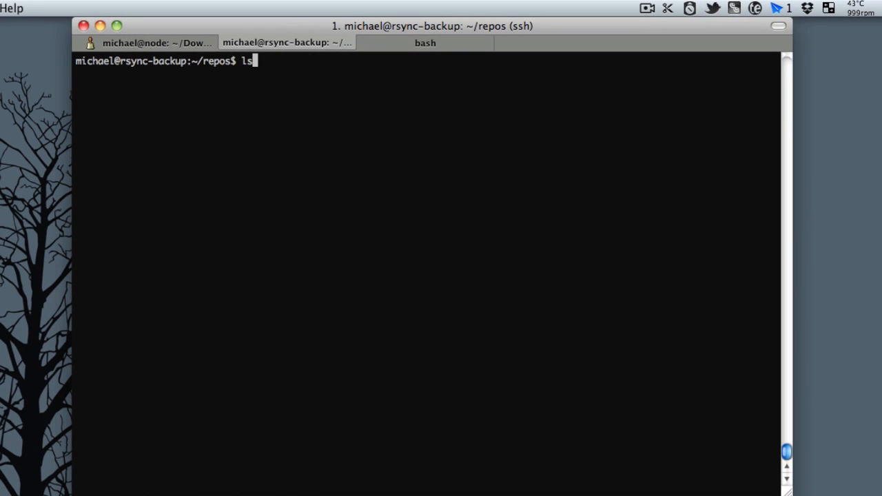
key("Return")
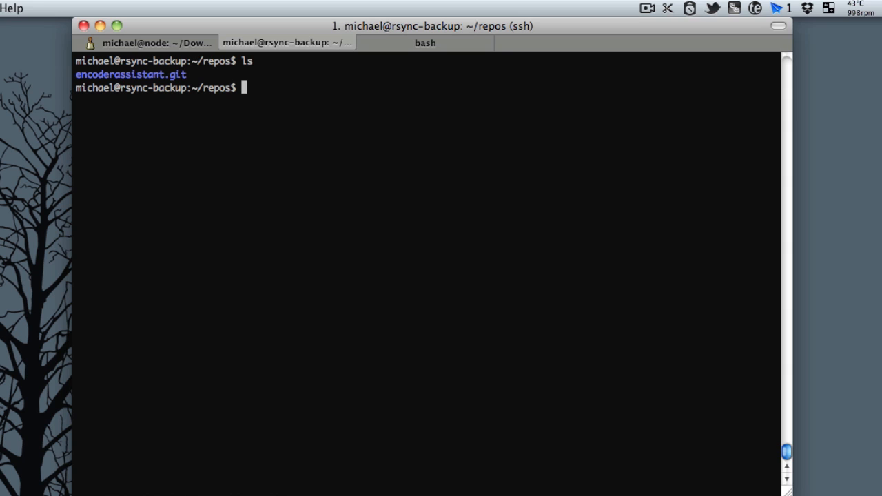
type("mkdir")
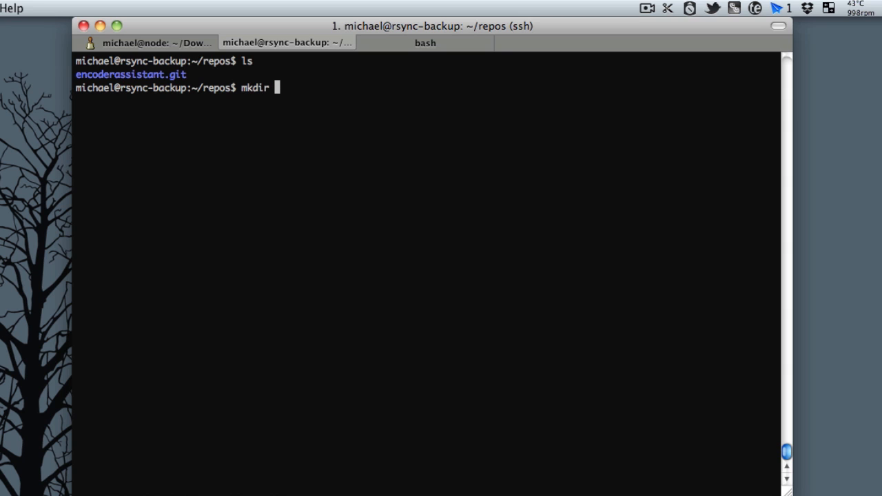
type("httpd")
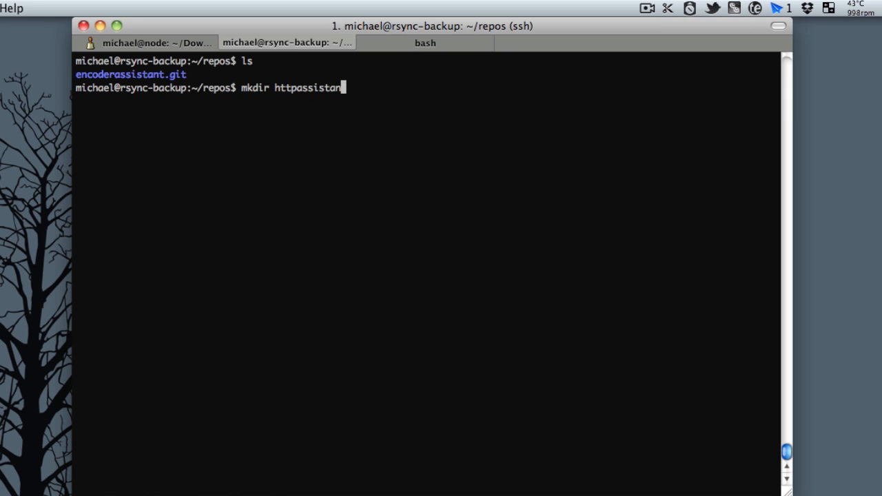
key("Return")
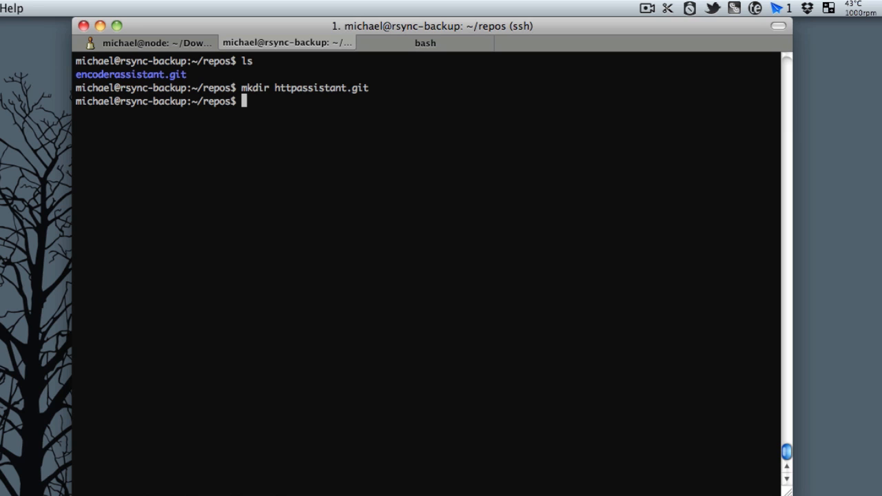
- Discard a partly typed apt-get install git-core command without running it
type("apt-get ins")
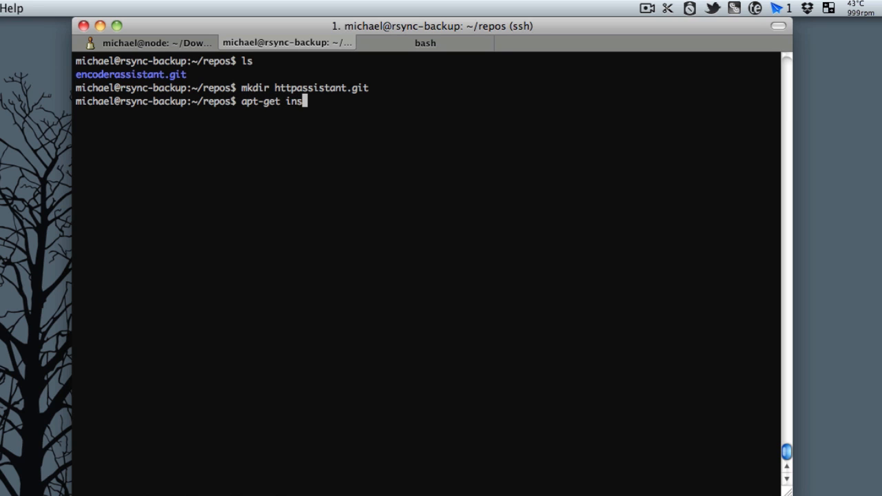
type("tall git-core")
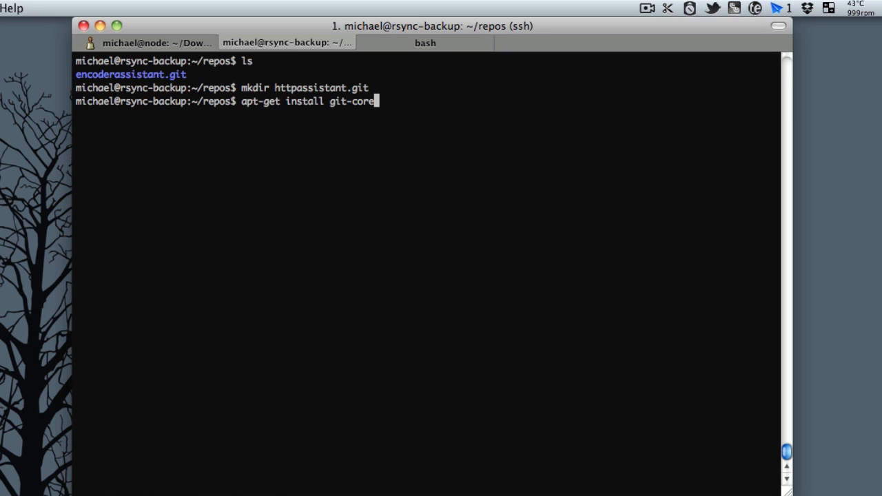
key("Backspace")
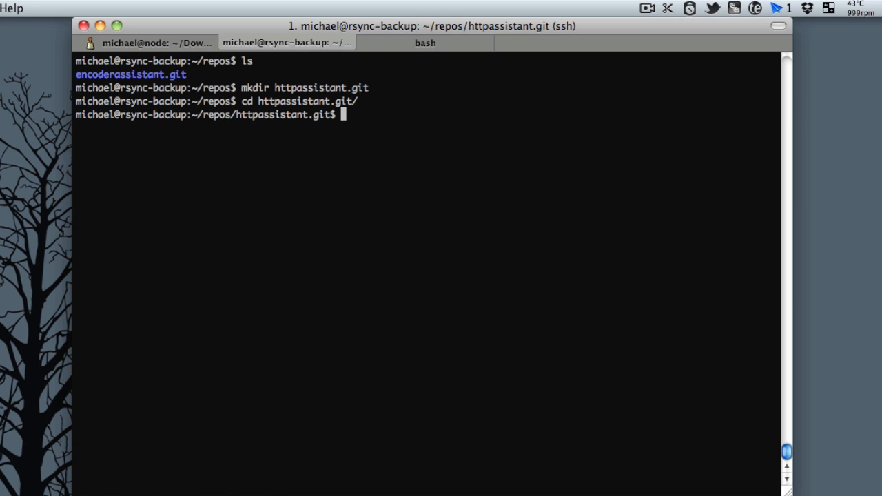
- Enter git init --bare and a cd command for httpassistant.git
type("git")
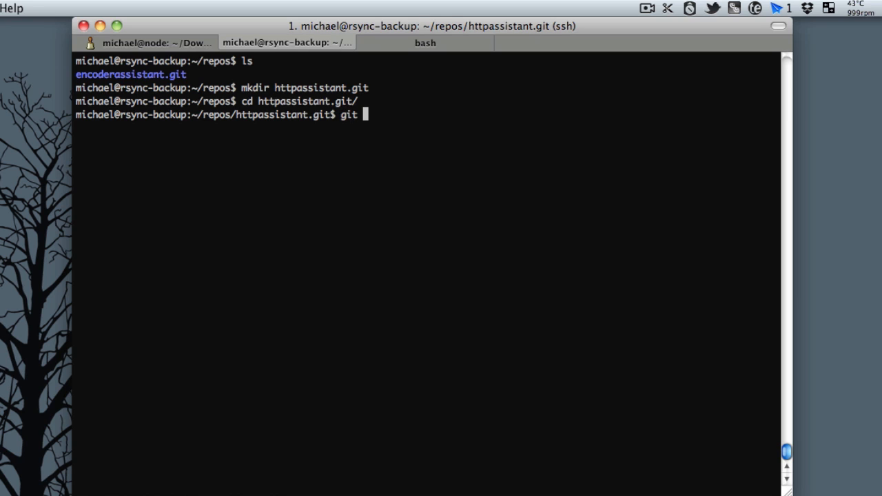
type("init --bare")
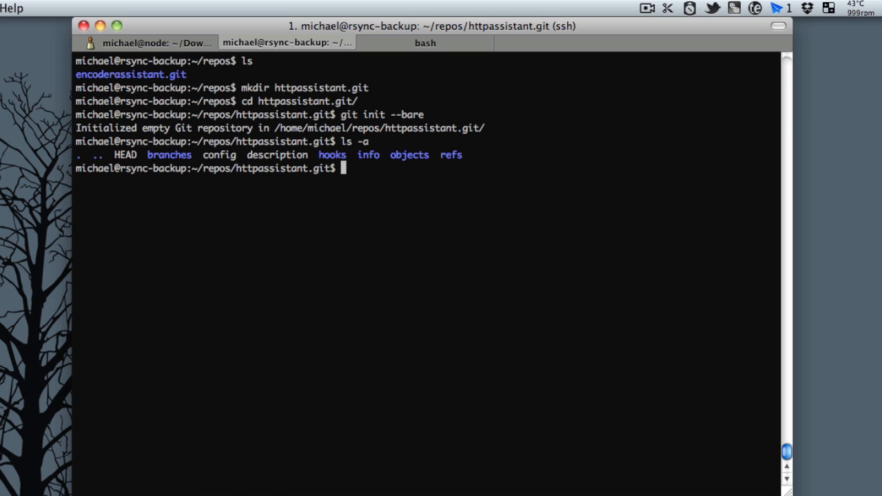
type("cd")
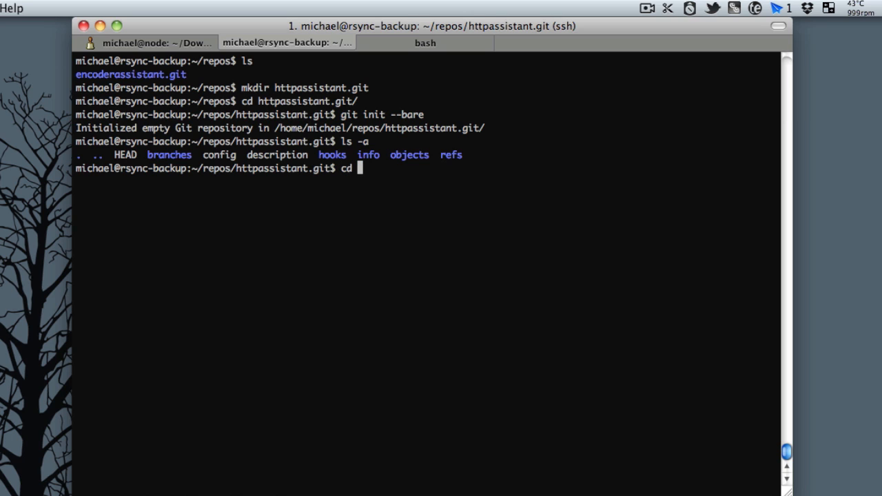
- In the local bash tab, enter HTTPAssistant and pick out its existing .git folder
left_click(425, 42)
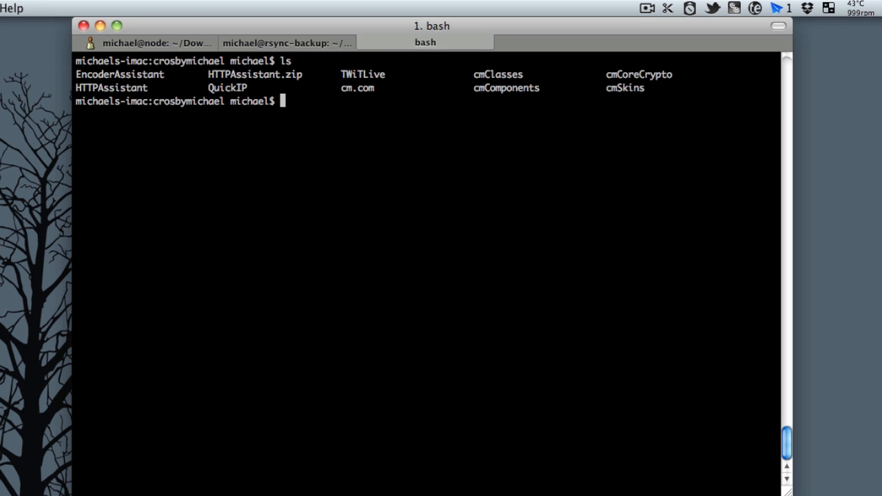
mouse_move(706, 270)
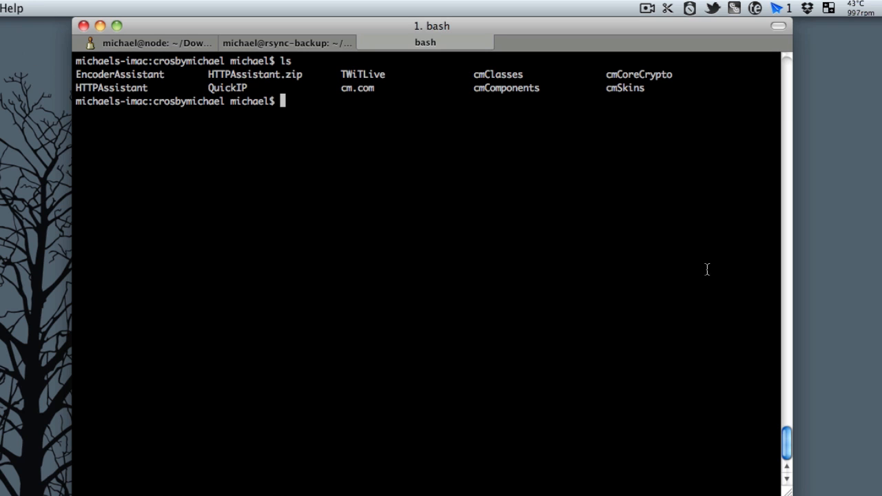
type("cd HTTPAssistant")
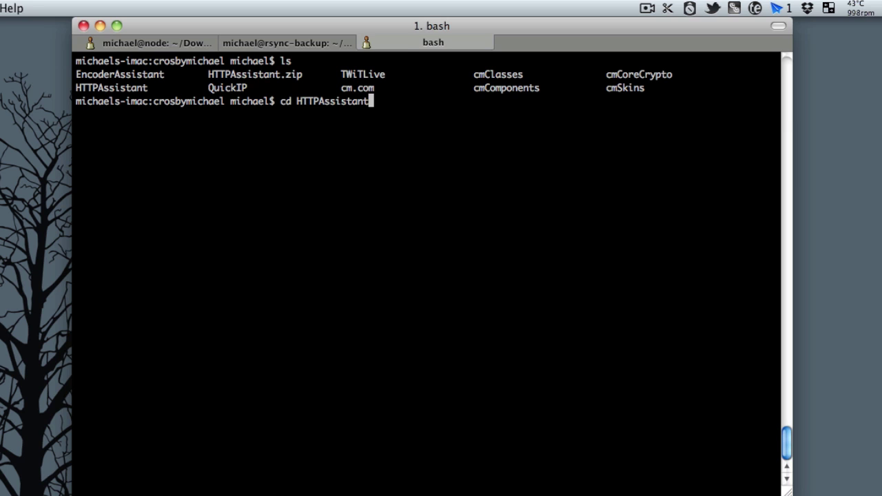
key("Return")
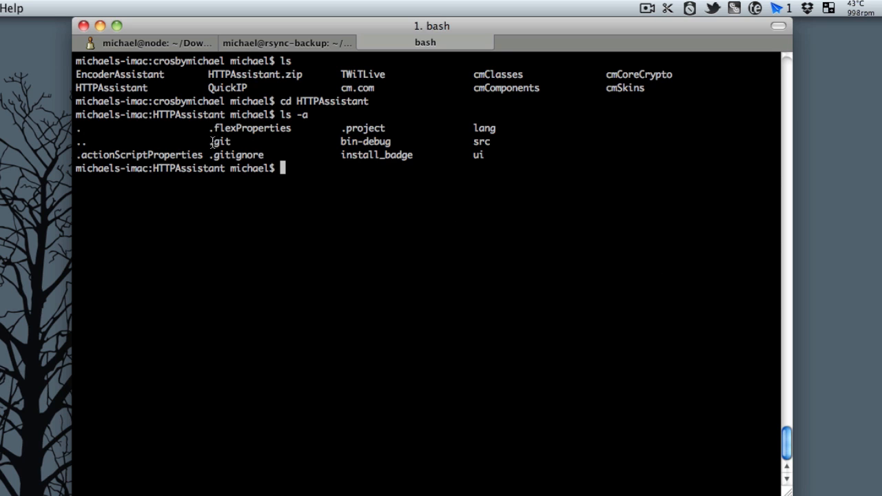
double_click(220, 142)
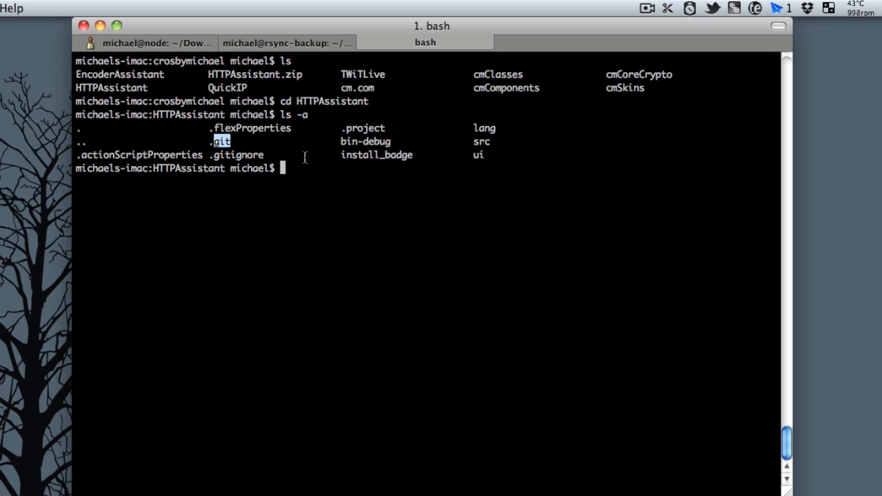
mouse_move(305, 157)
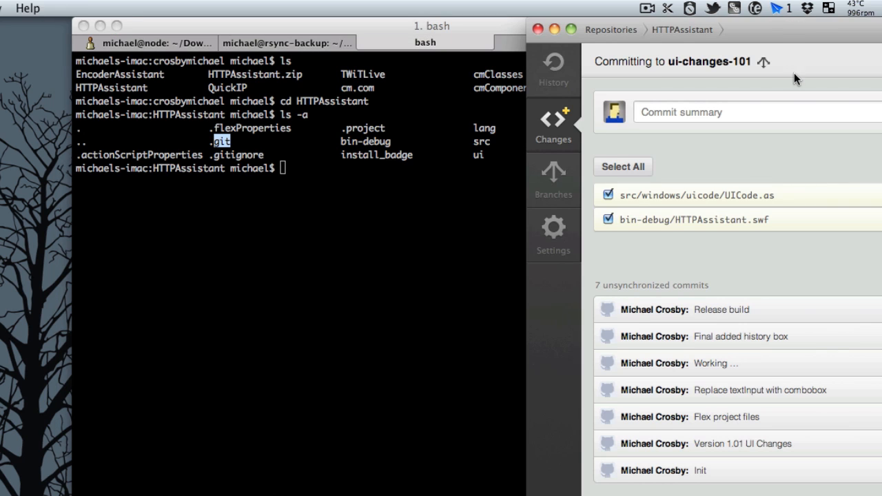
mouse_move(553, 180)
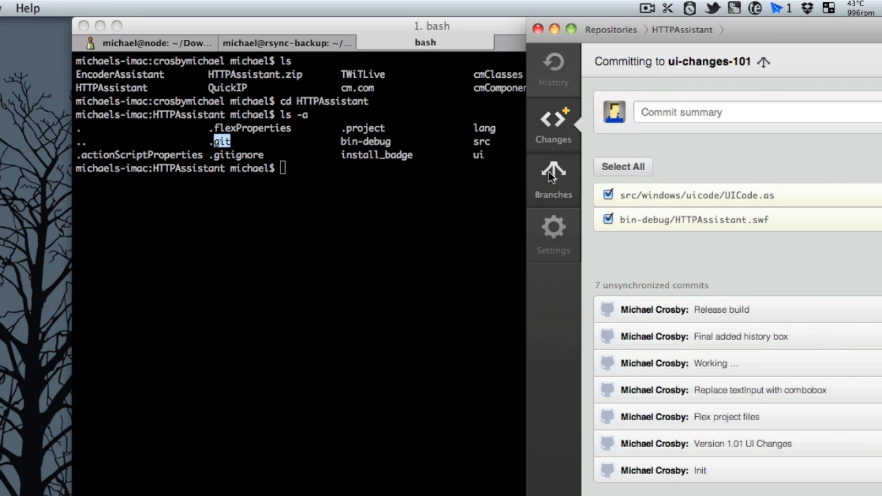
- Review the ui-changes-101, beta-changes and master branches, then return to iTerm2
left_click(553, 179)
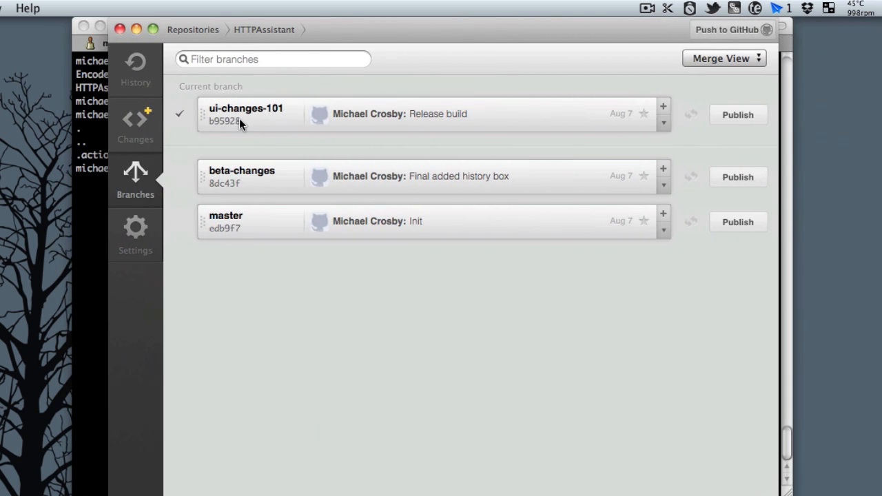
mouse_move(185, 145)
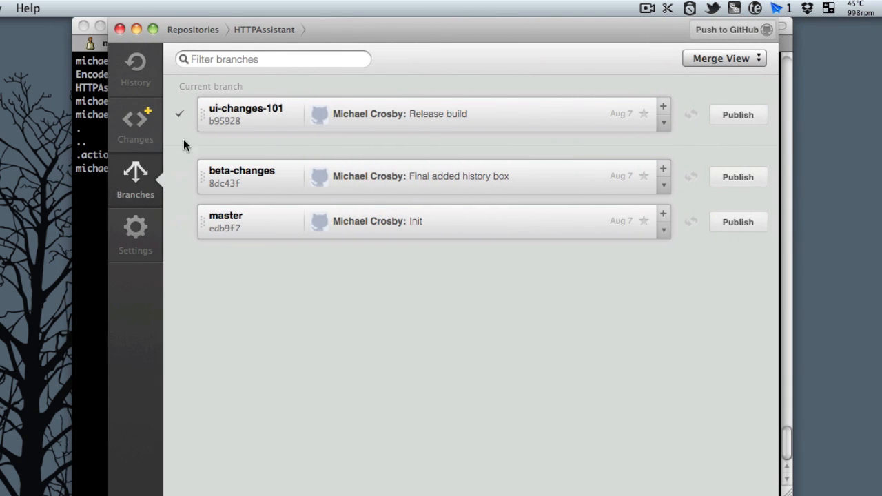
left_click(135, 124)
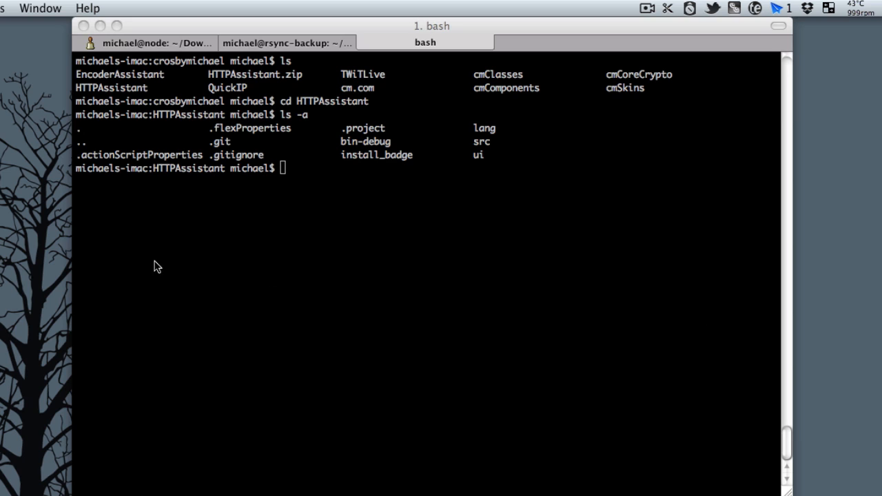
type("git remote a")
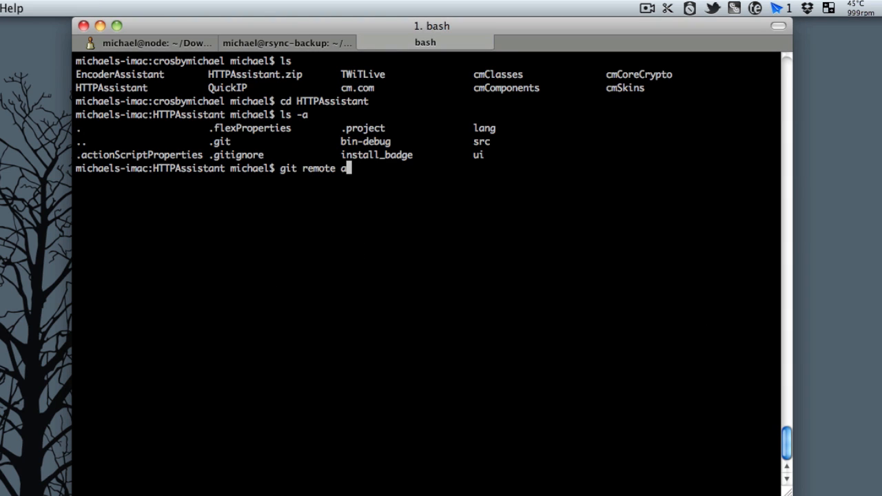
type("dd orig")
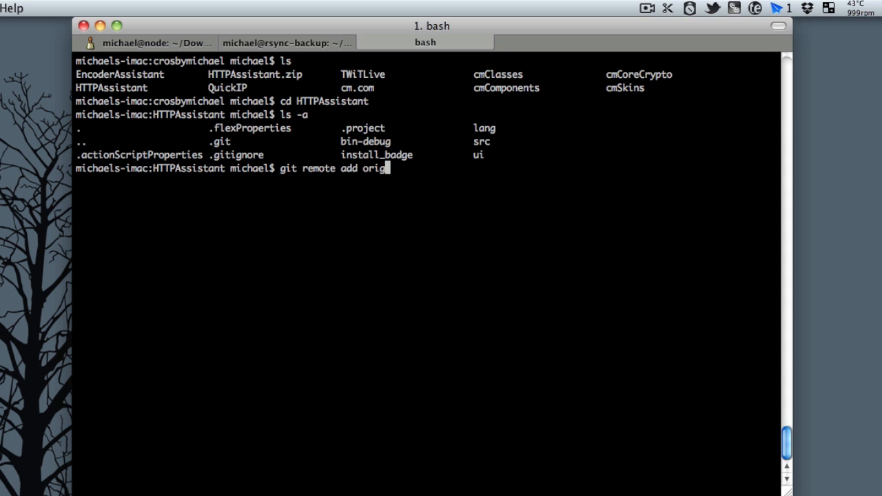
type("in")
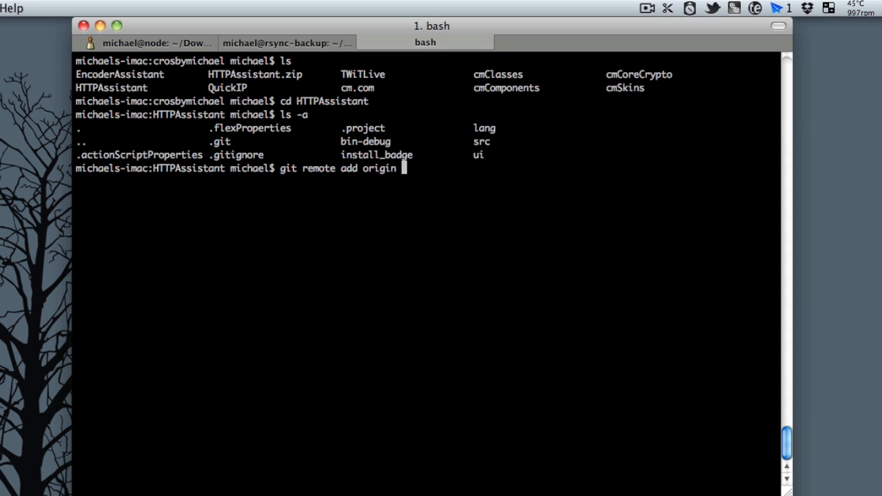
type("ssh://")
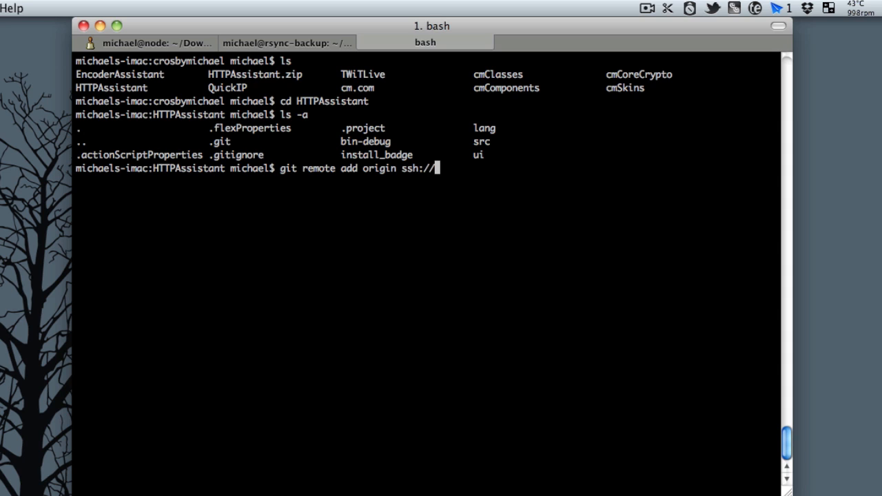
type("michael")
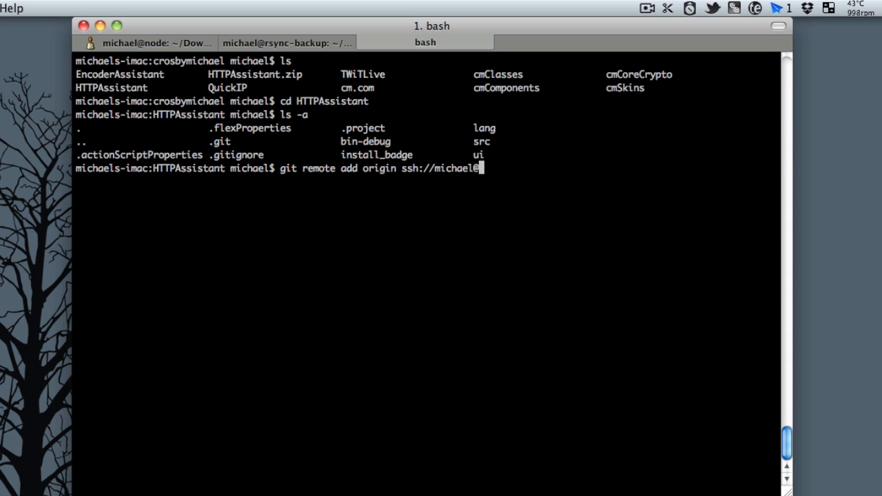
type("@192.1")
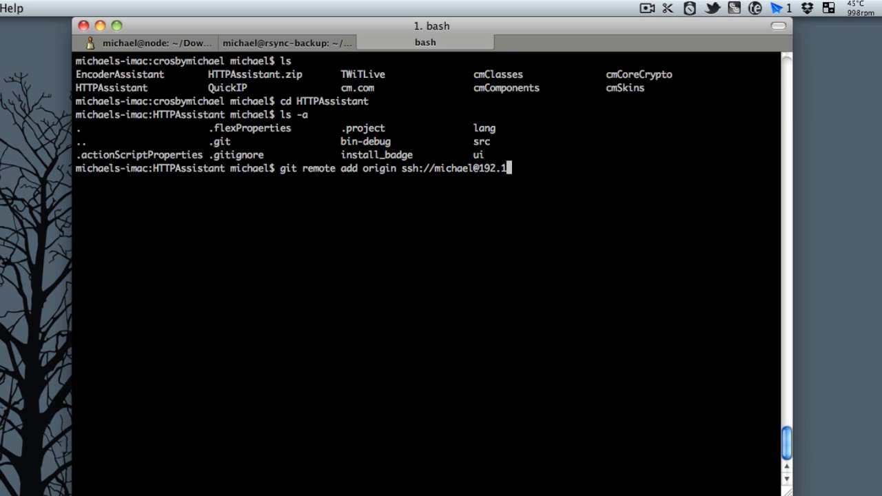
type("68.0.")
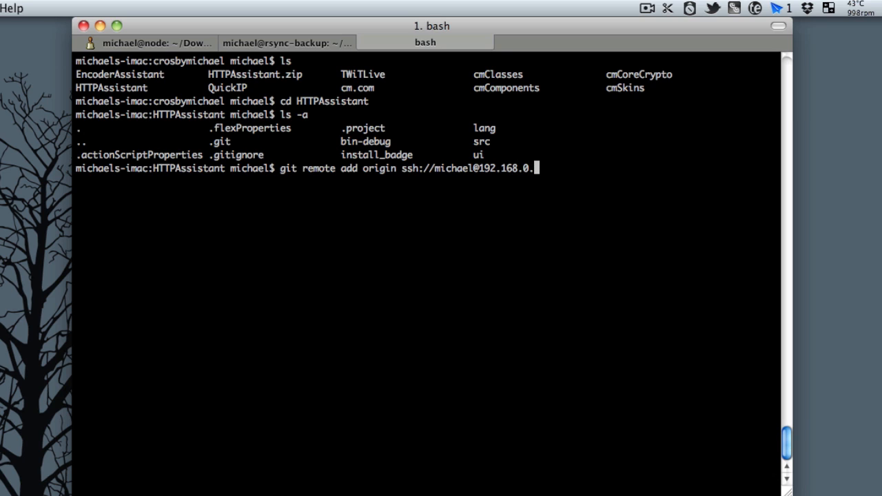
type("175")
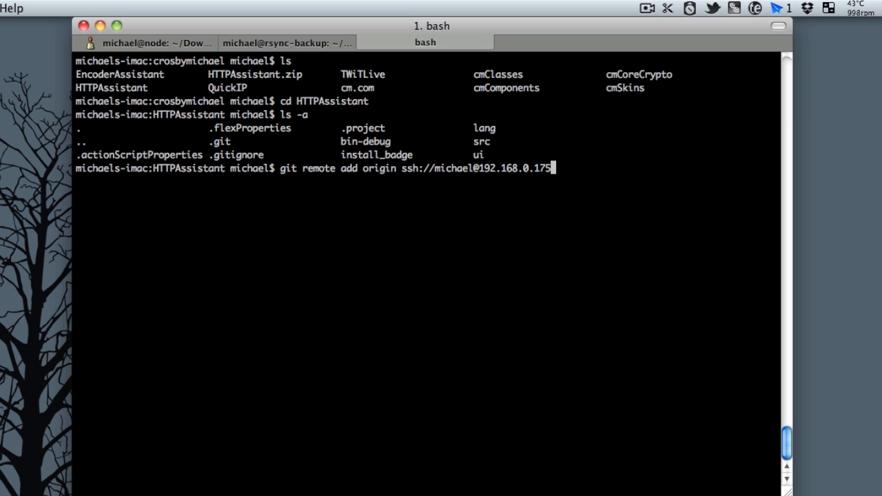
type("/")
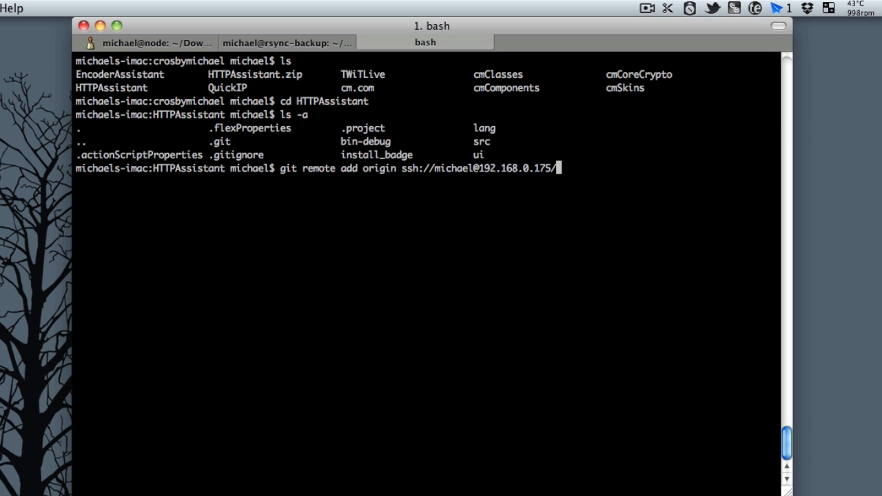
type("~/")
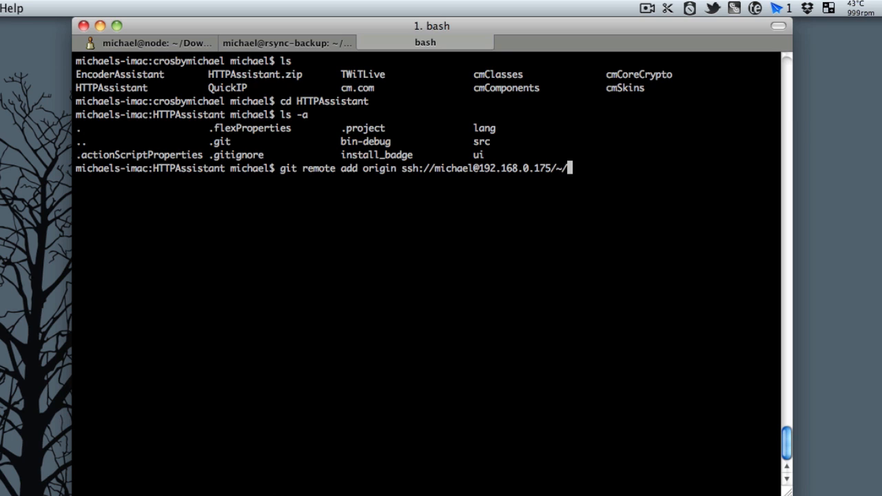
type("repos")
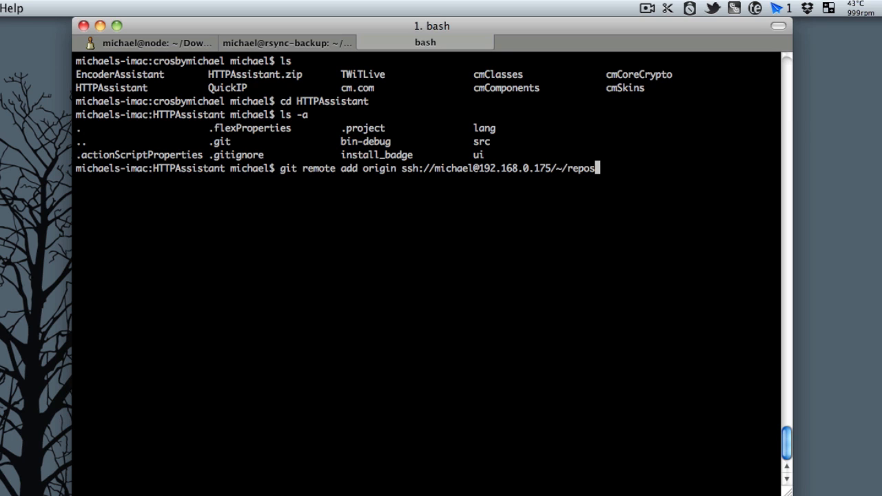
type("/http")
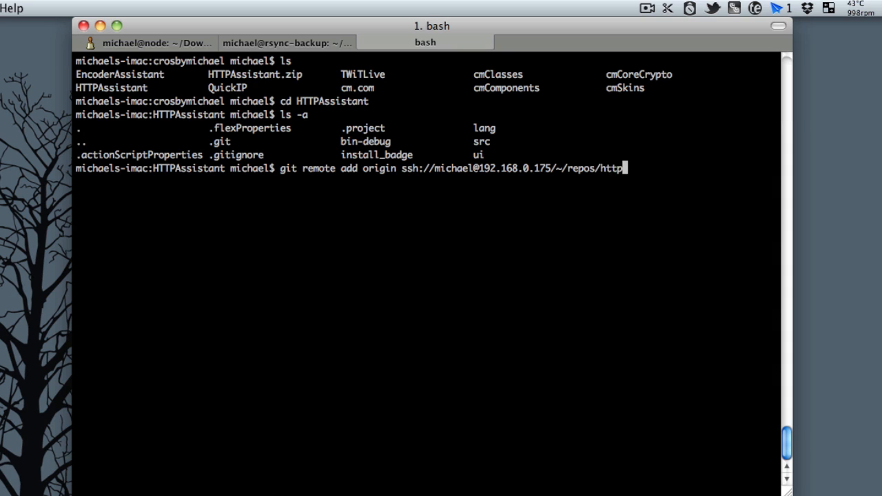
type("assistant.")
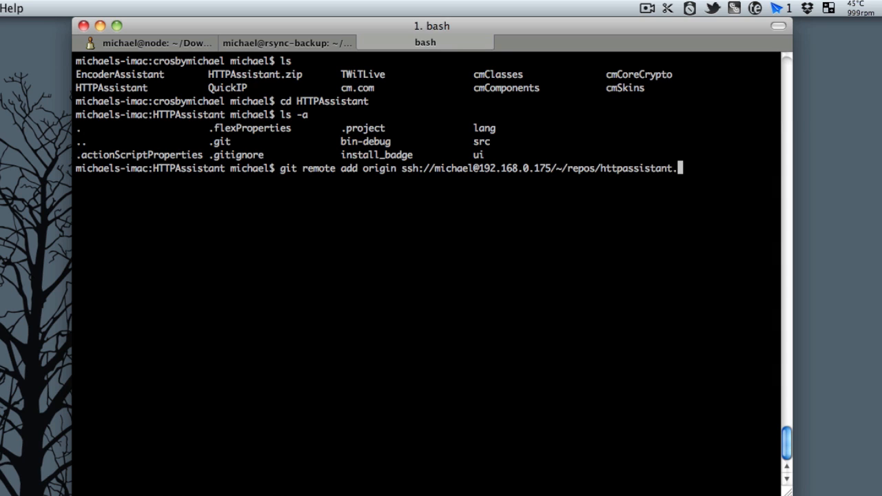
type("git")
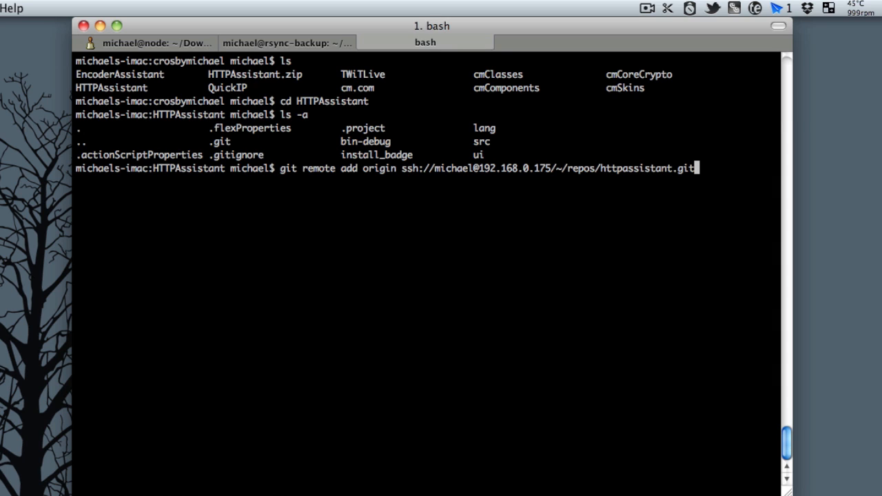
key("Return")
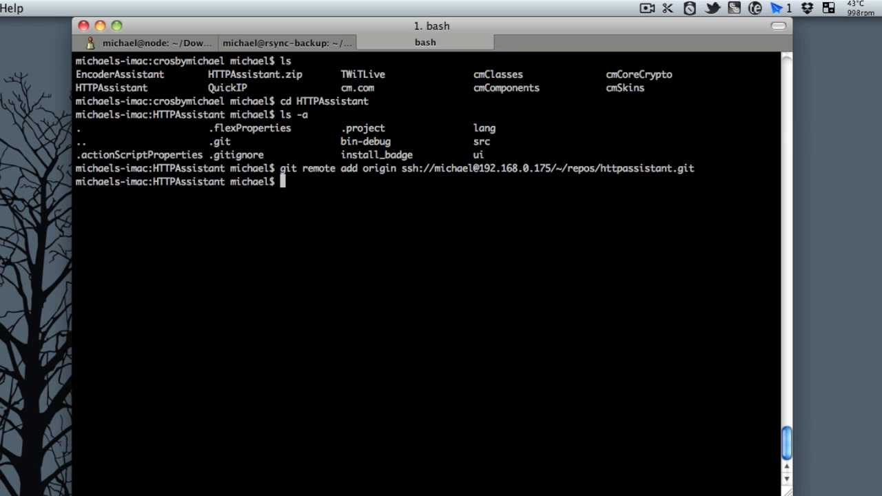
type("git p")
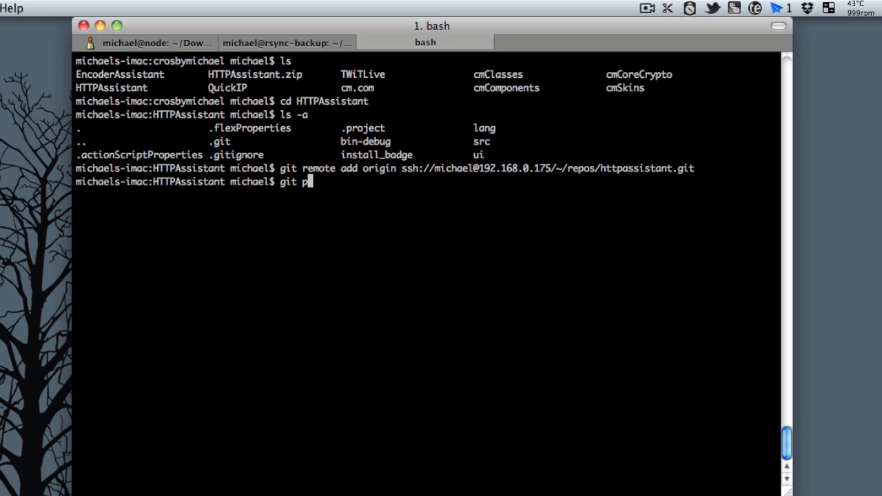
- Type git push origin and review the repository's branches in GitHub for Mac
type("ush")
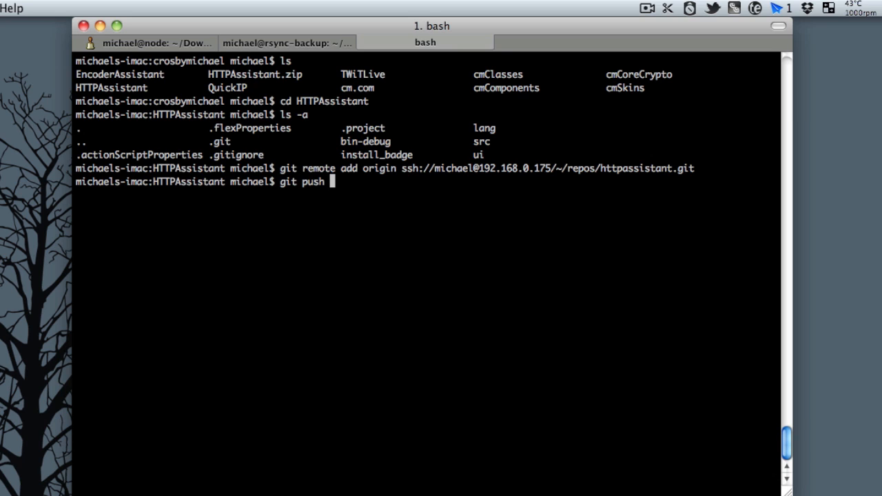
type("orig")
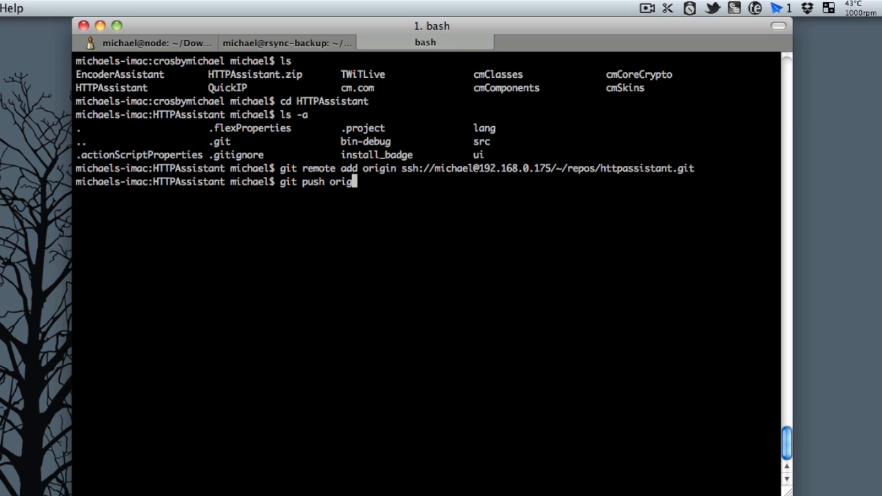
type("in")
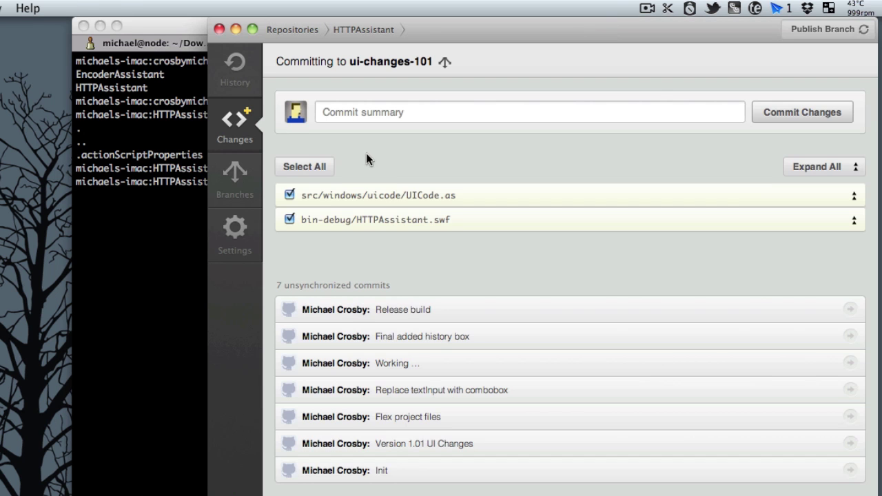
left_click(234, 180)
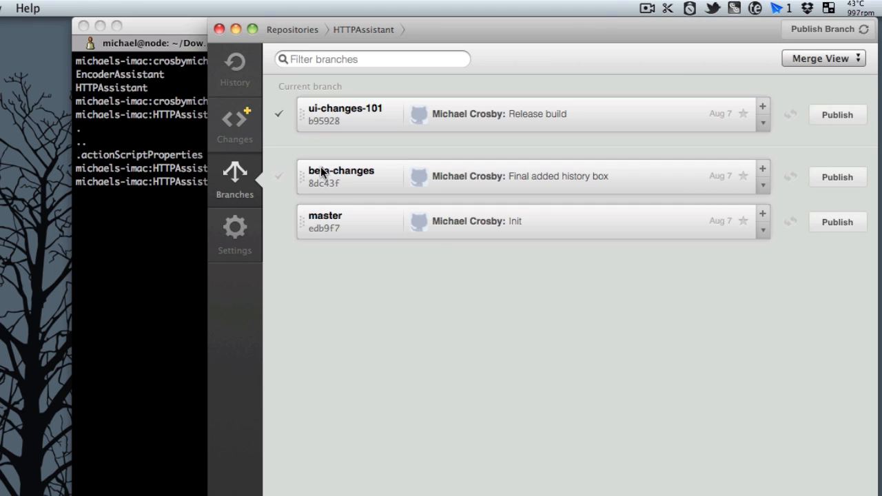
mouse_move(281, 58)
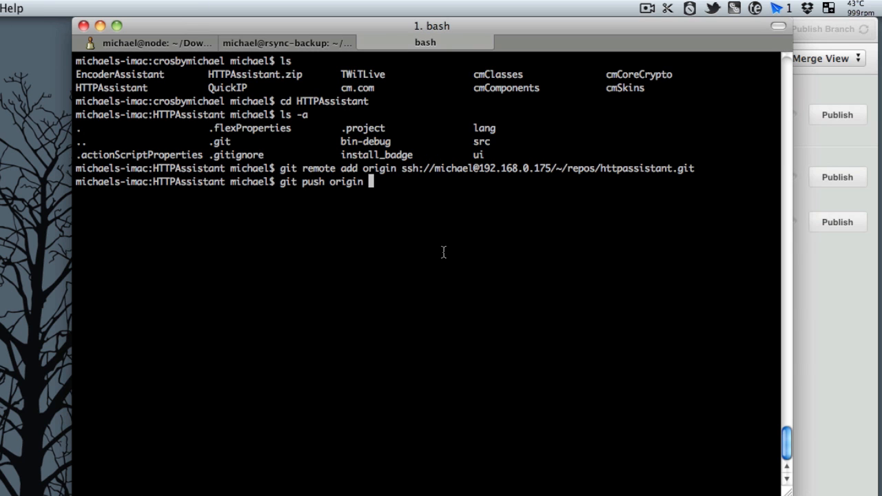
- Push every branch to origin with git push origin --all
type("--all")
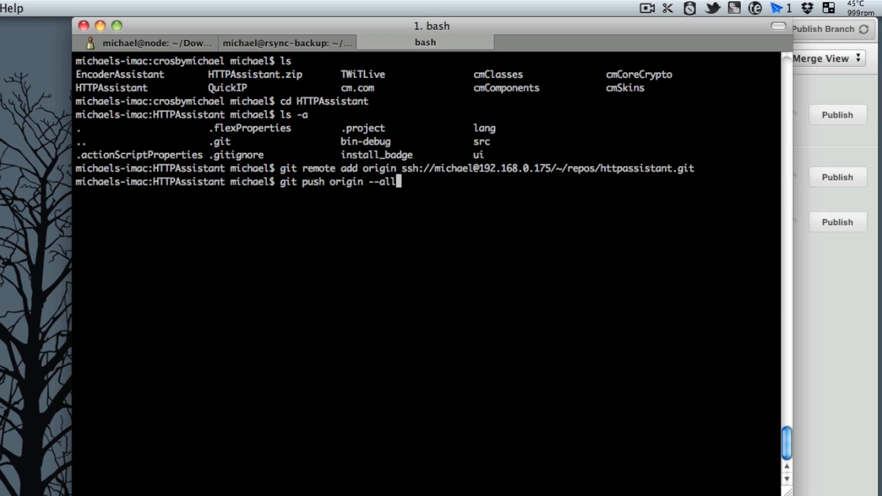
key("Return")
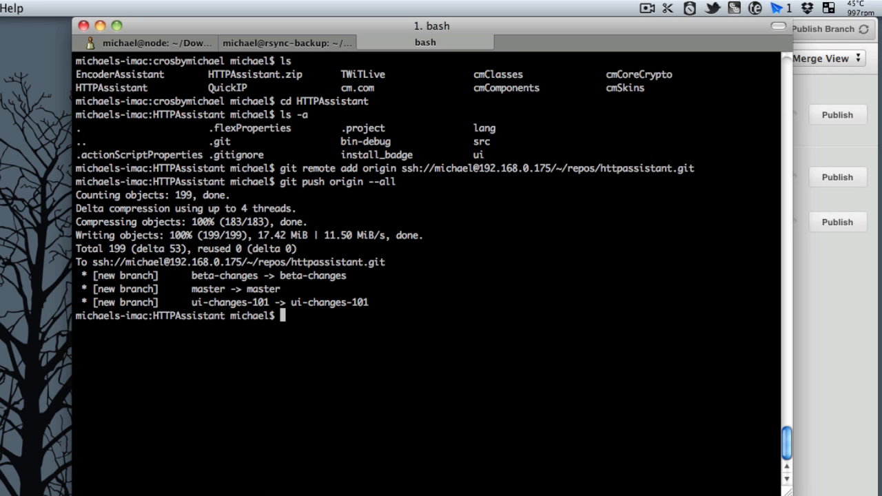
type("cd ..")
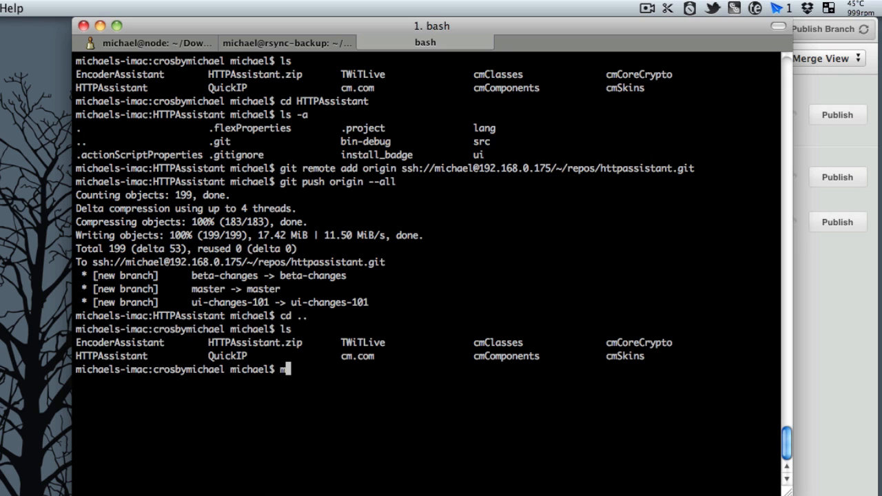
- Create the httptest folder, fixing the mistyped name, and move into it
type("kdir ht")
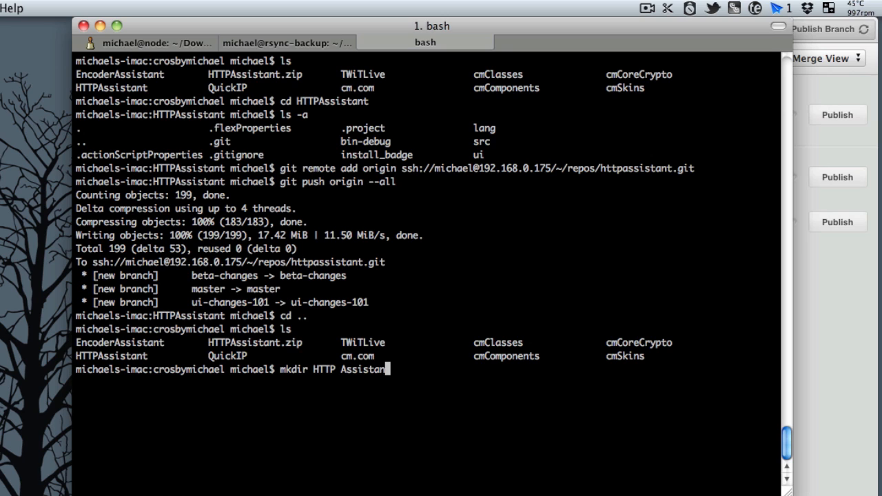
key("backspace")
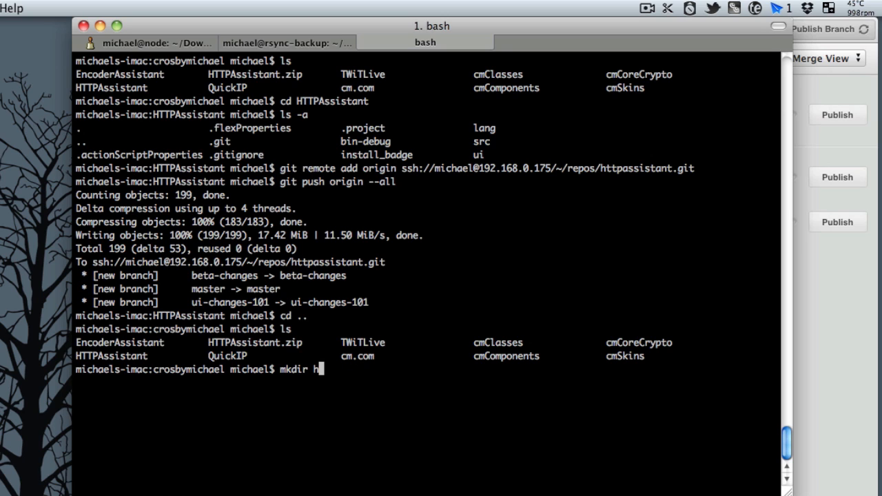
type("ttptest")
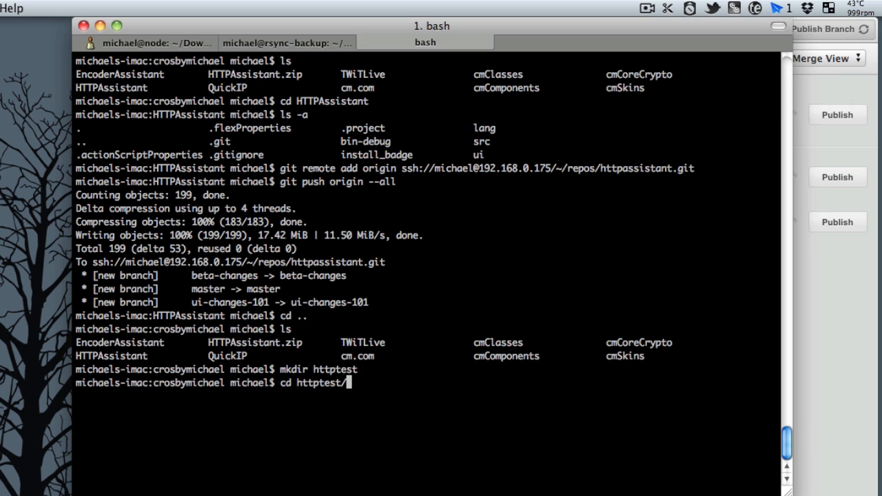
key("Return")
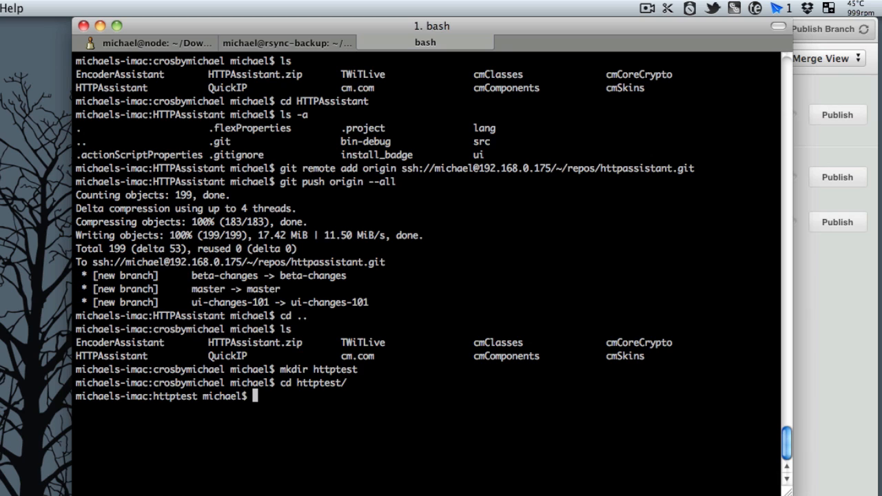
type("git cl")
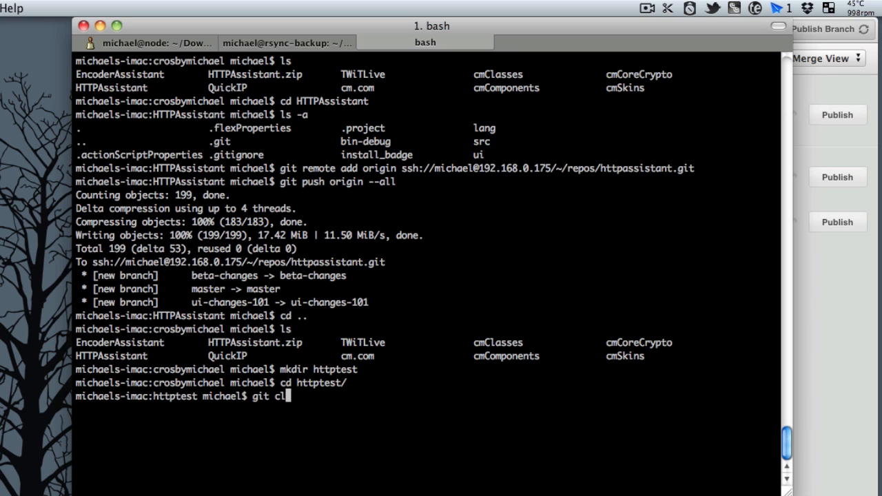
type("mkdir httptest")
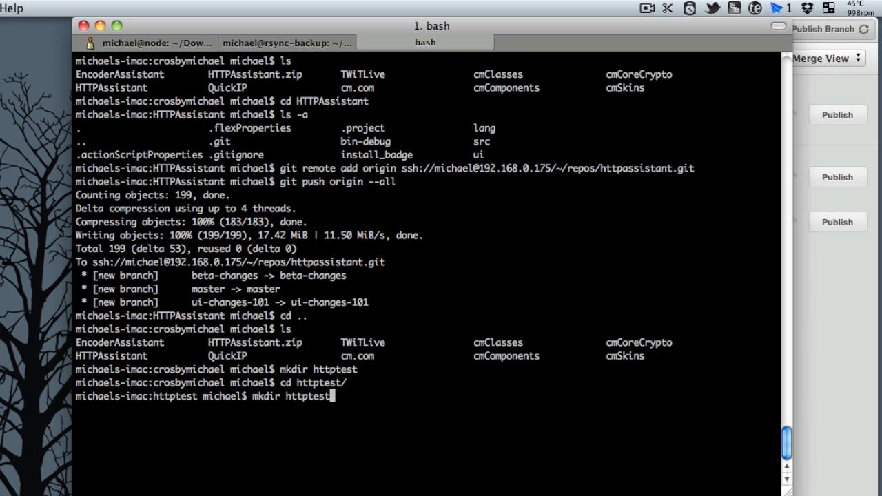
type("git remote add origin ssh://michael@192.168.0.175/~/repos/httpassistant.git")
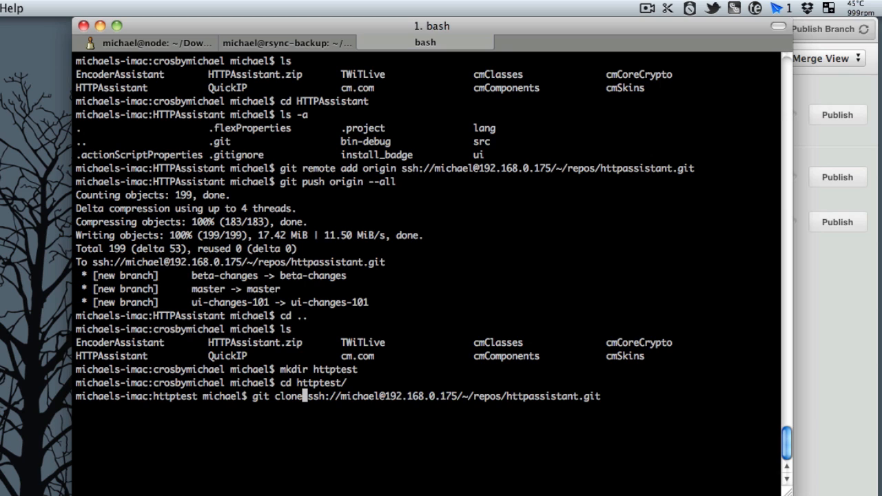
key("Return")
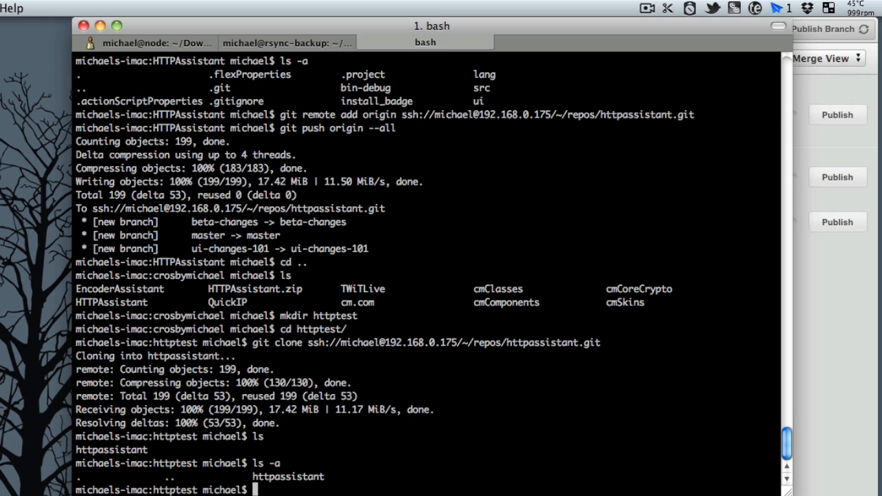
type("cd httpassistant/")
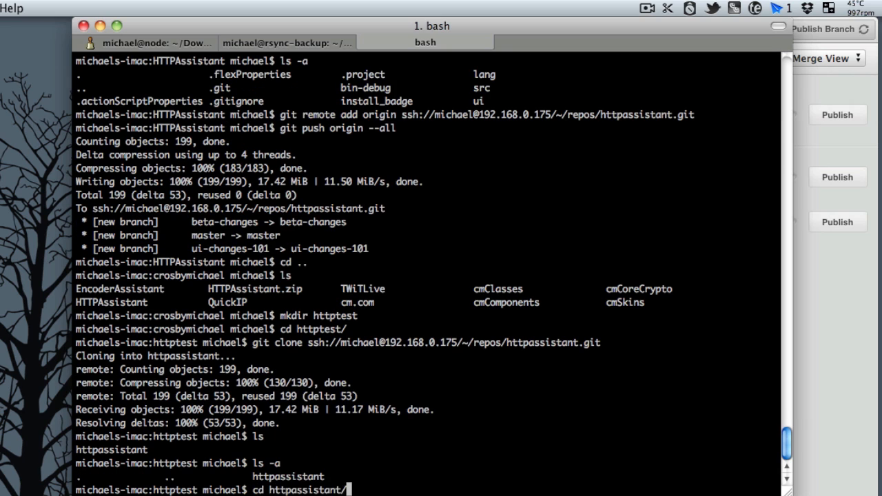